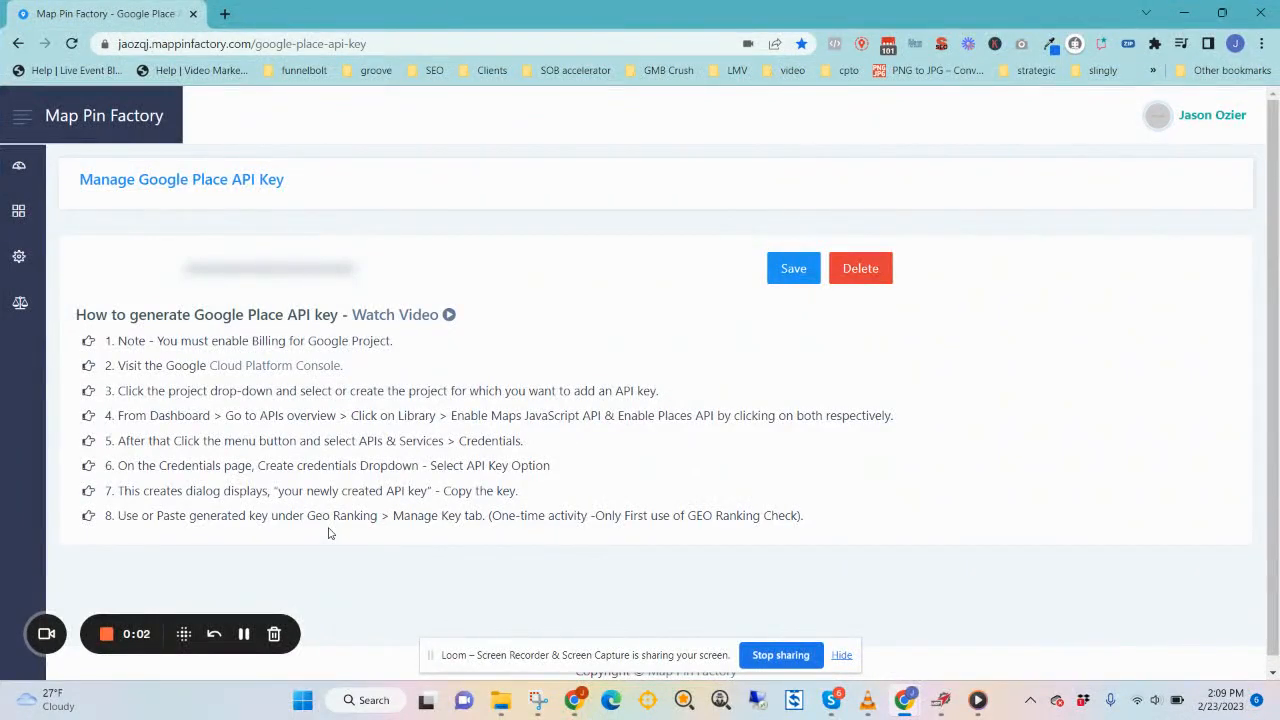
pyautogui.moveTo(345, 397)
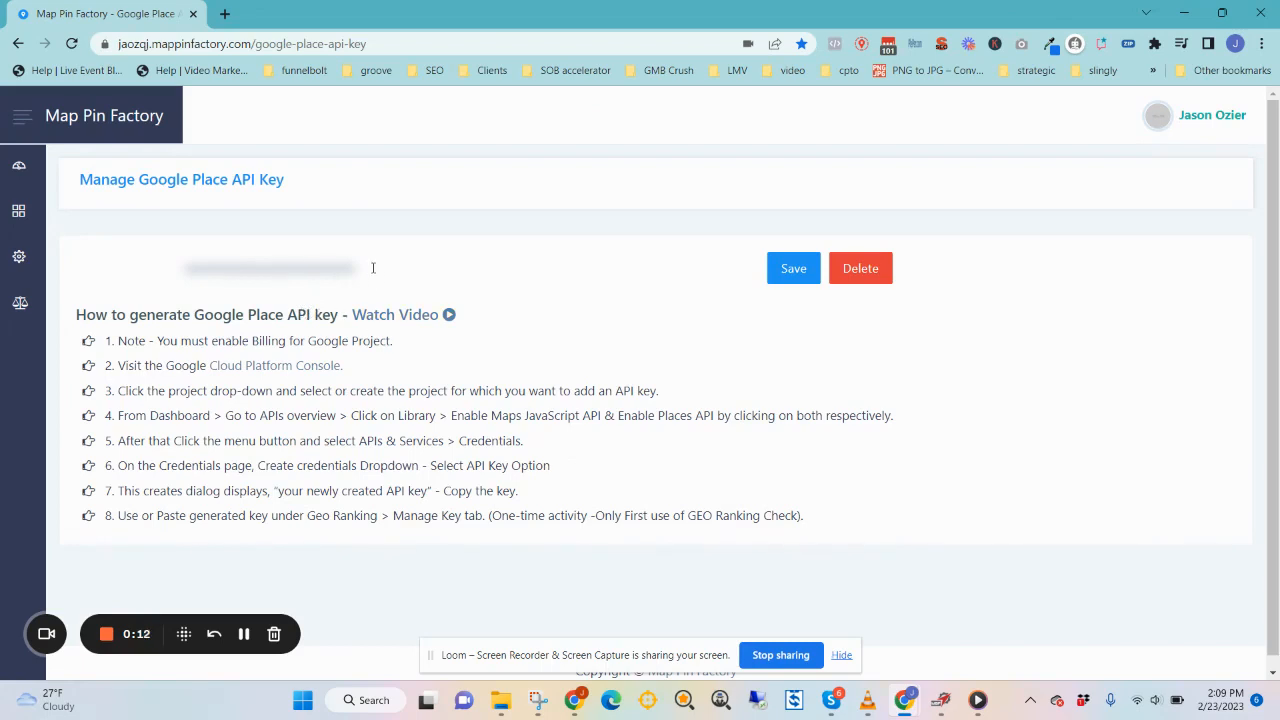
pyautogui.moveTo(955, 475)
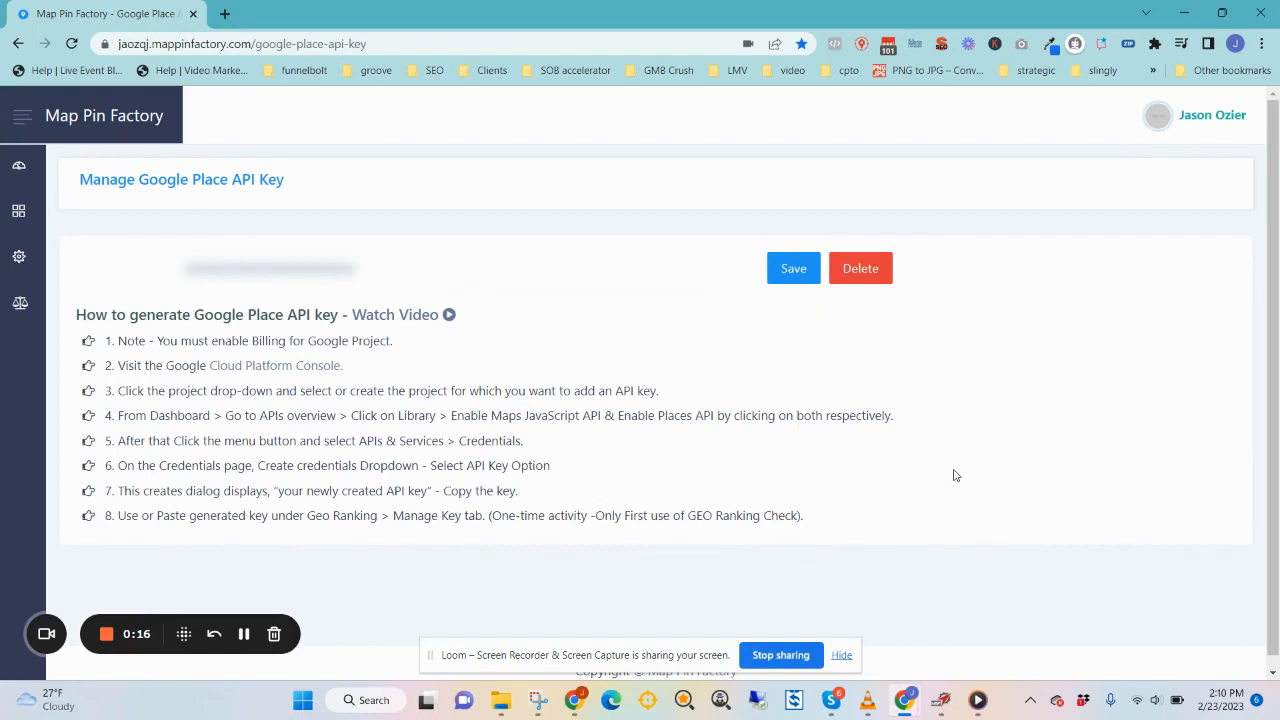
pyautogui.moveTo(675, 452)
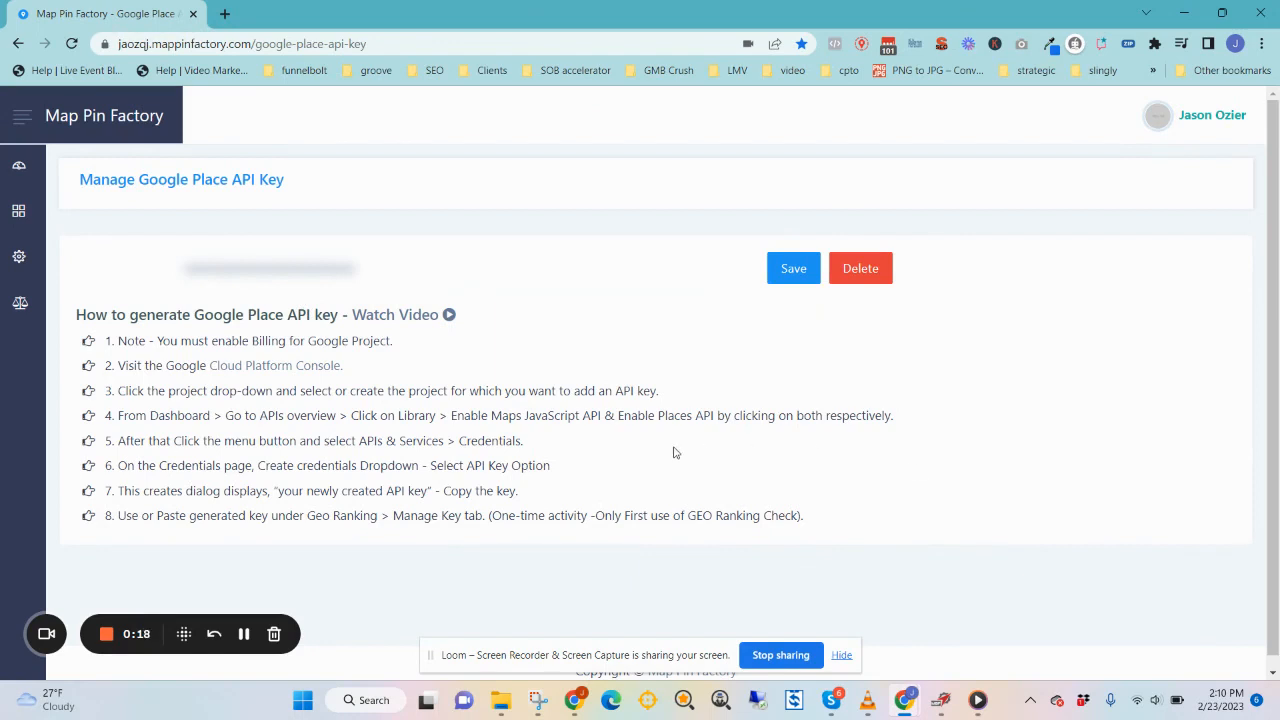
pyautogui.moveTo(694, 434)
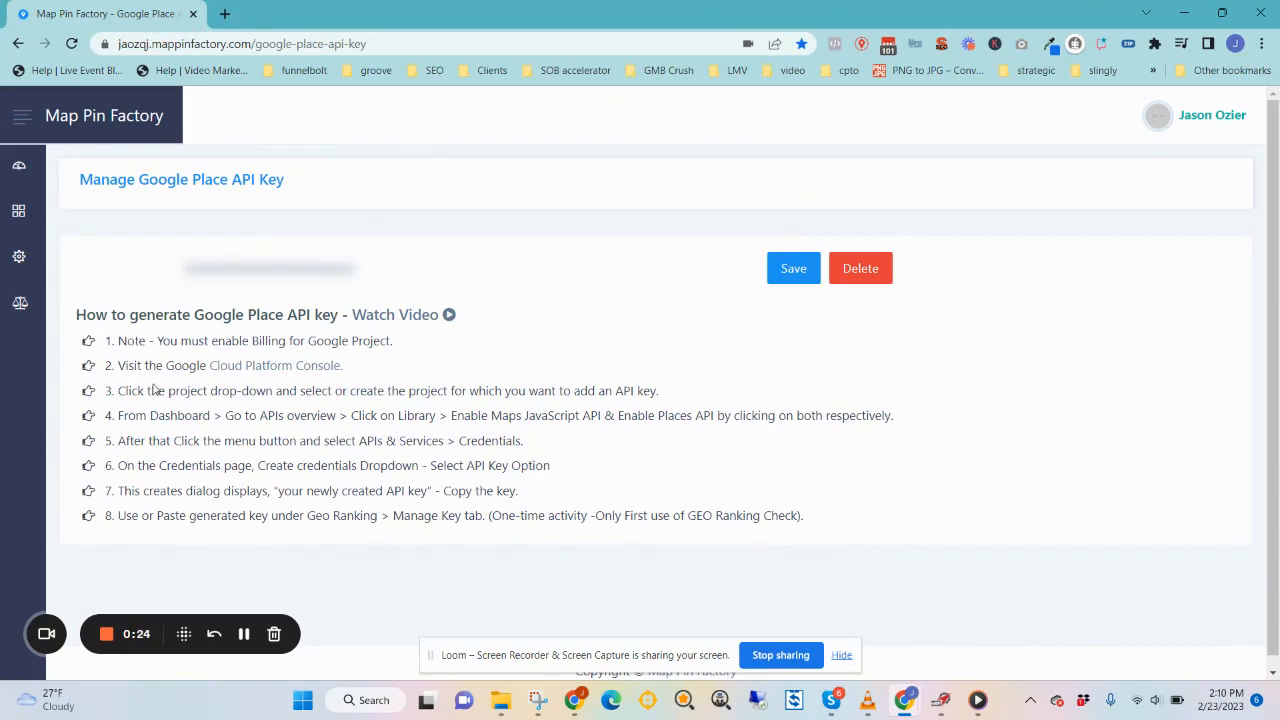
pyautogui.moveTo(196, 485)
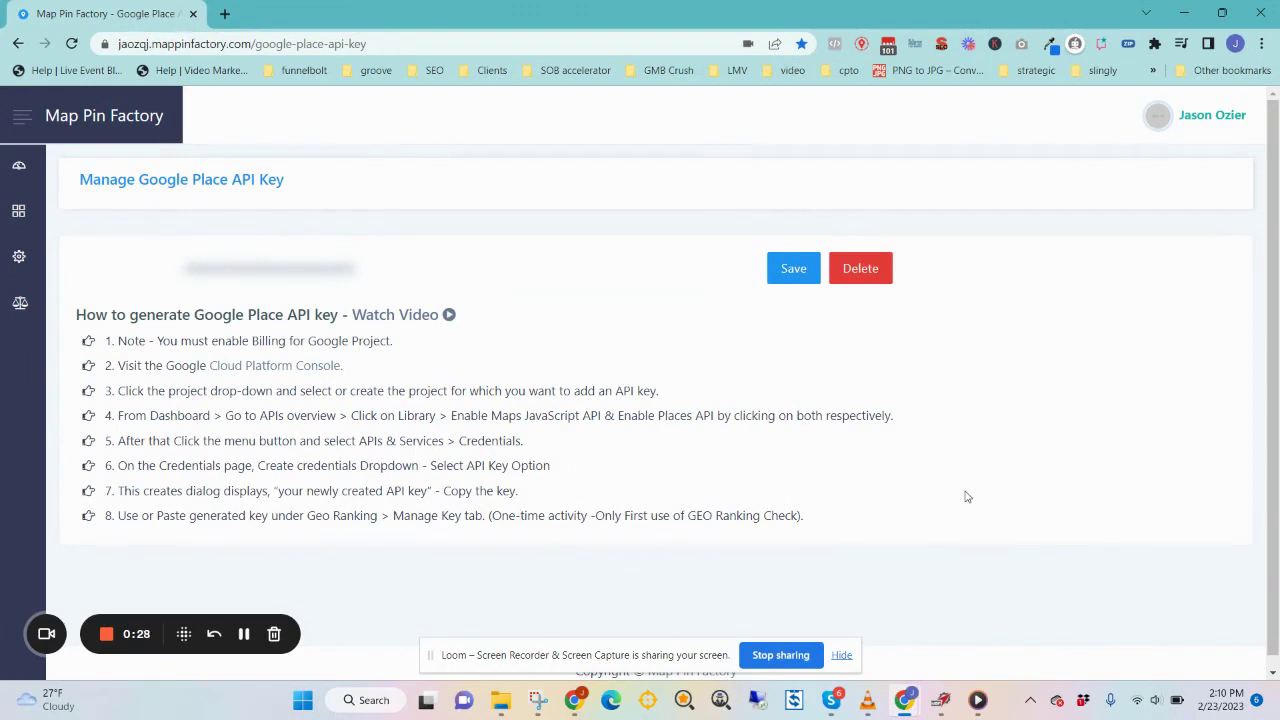
pyautogui.moveTo(1004, 337)
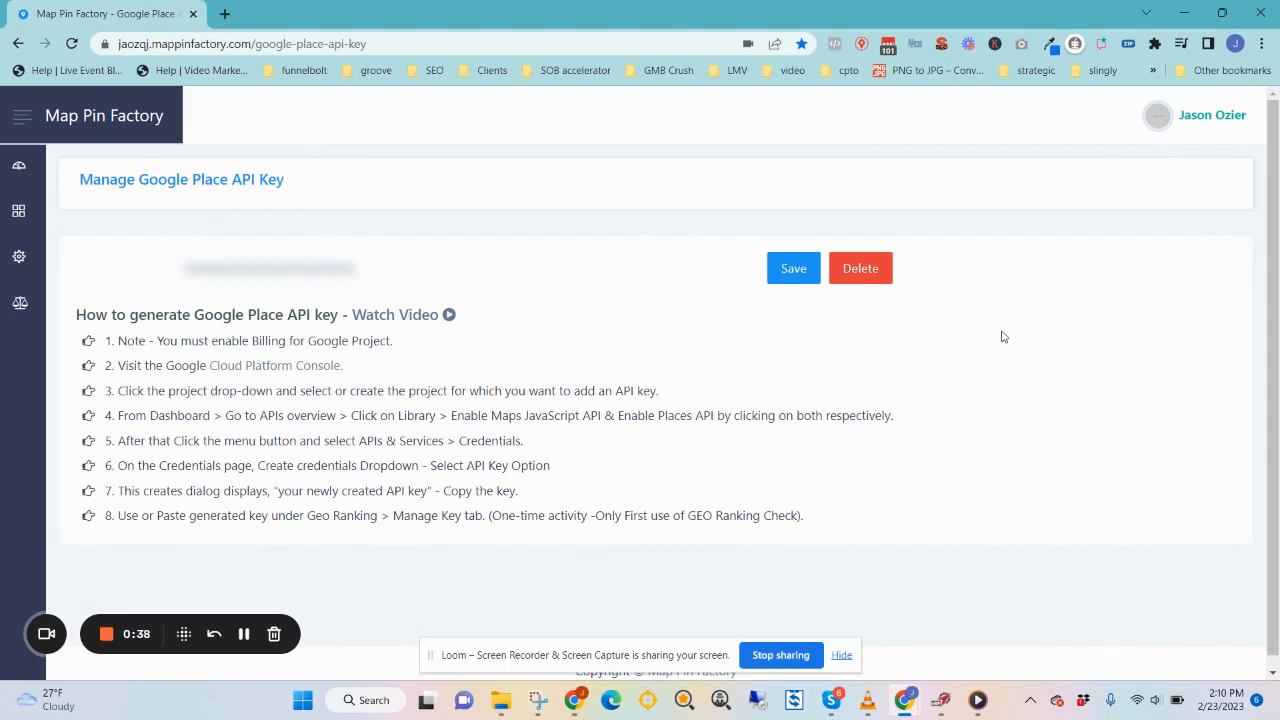
pyautogui.moveTo(1073, 417)
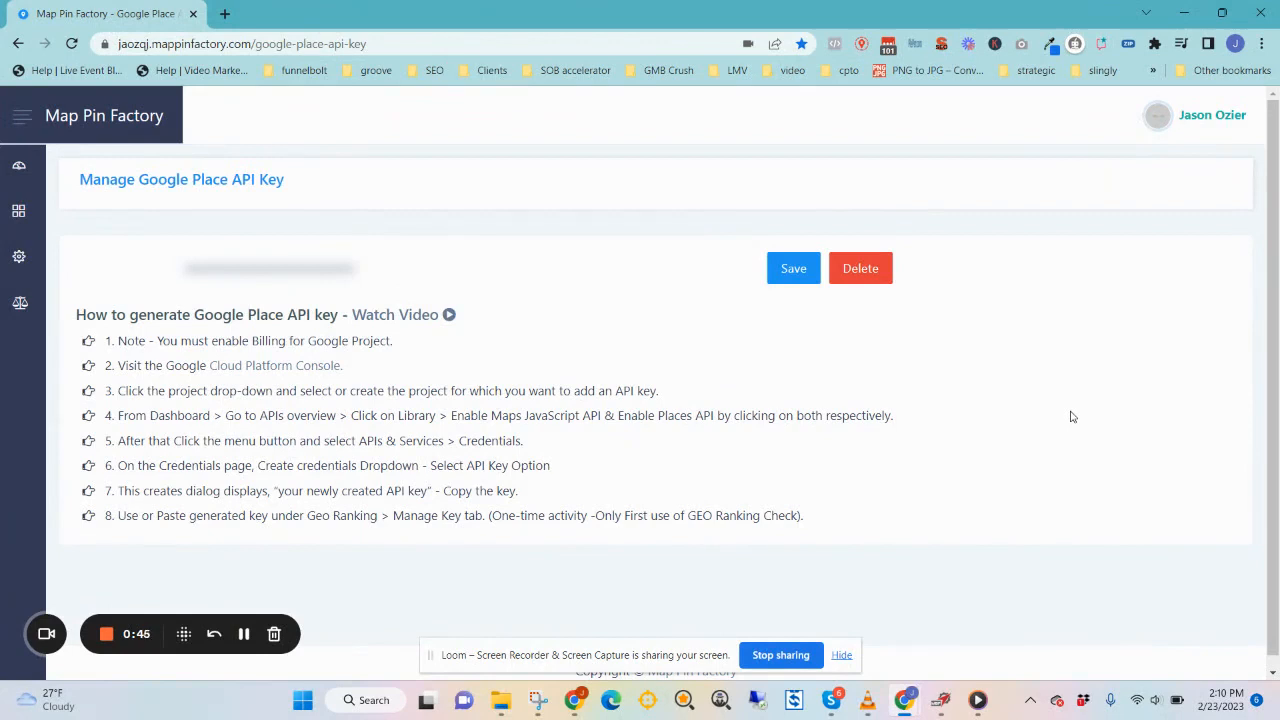
pyautogui.moveTo(320, 510)
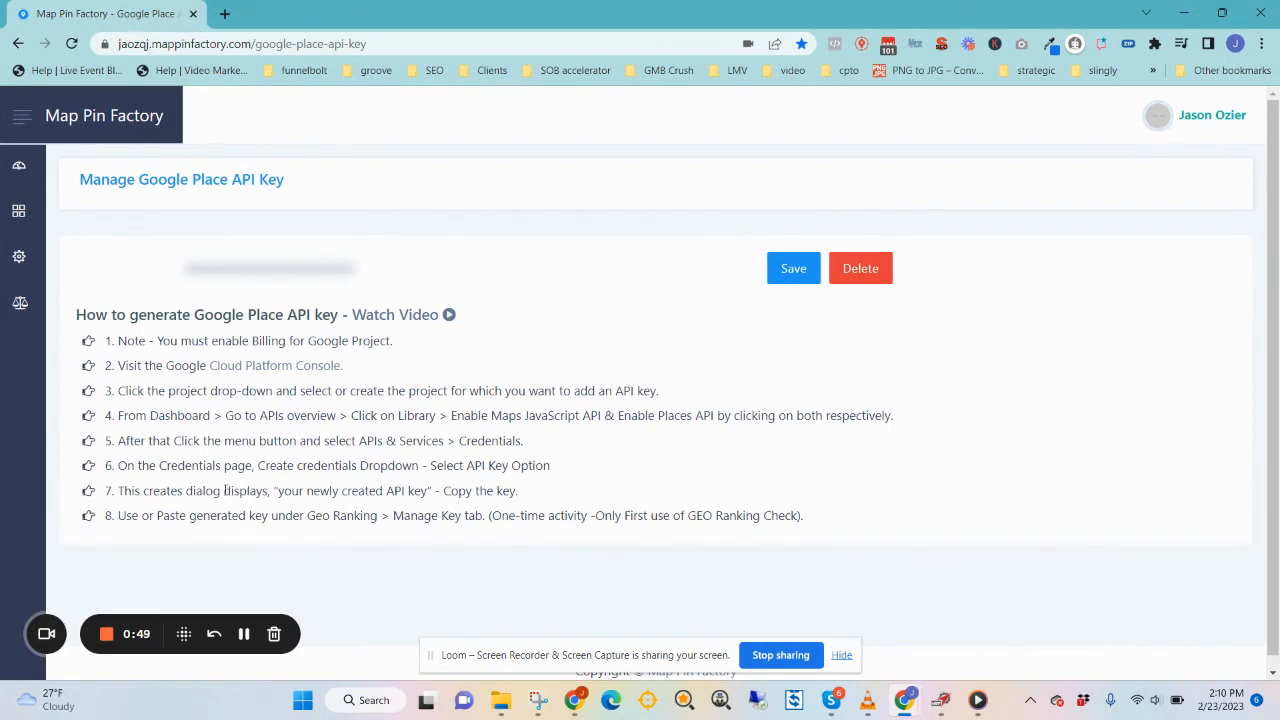
pyautogui.moveTo(106, 634)
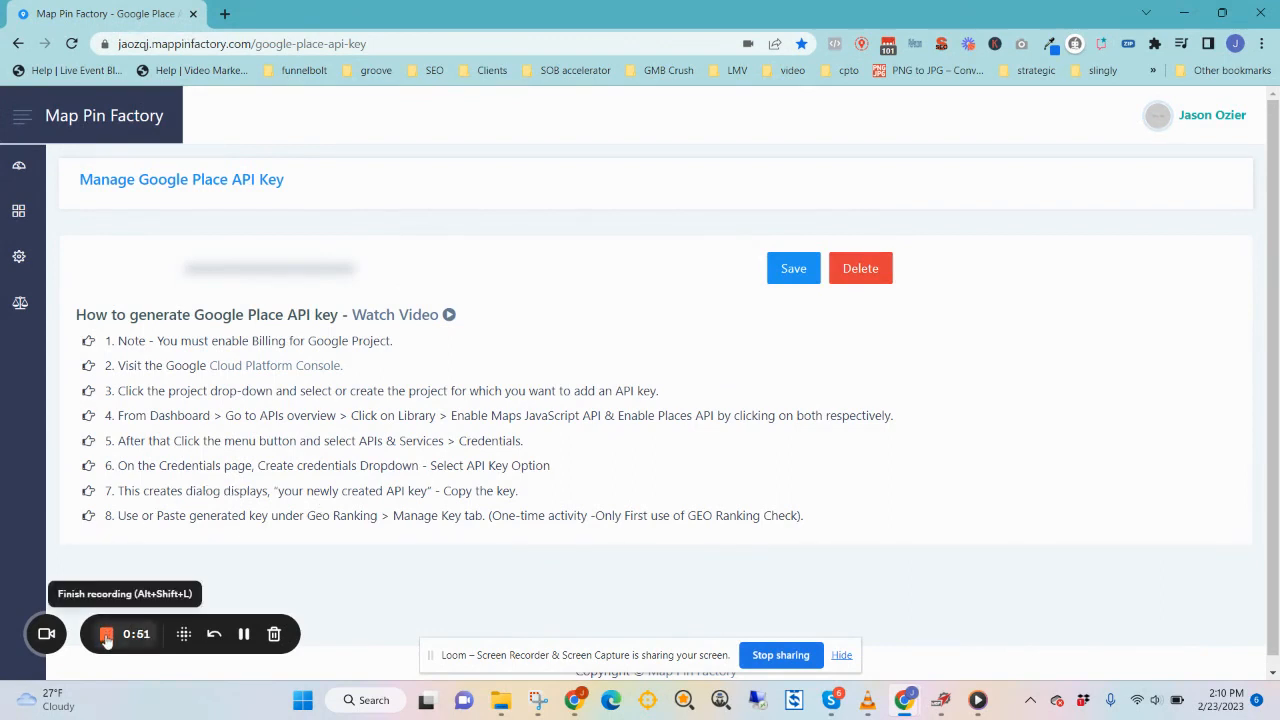